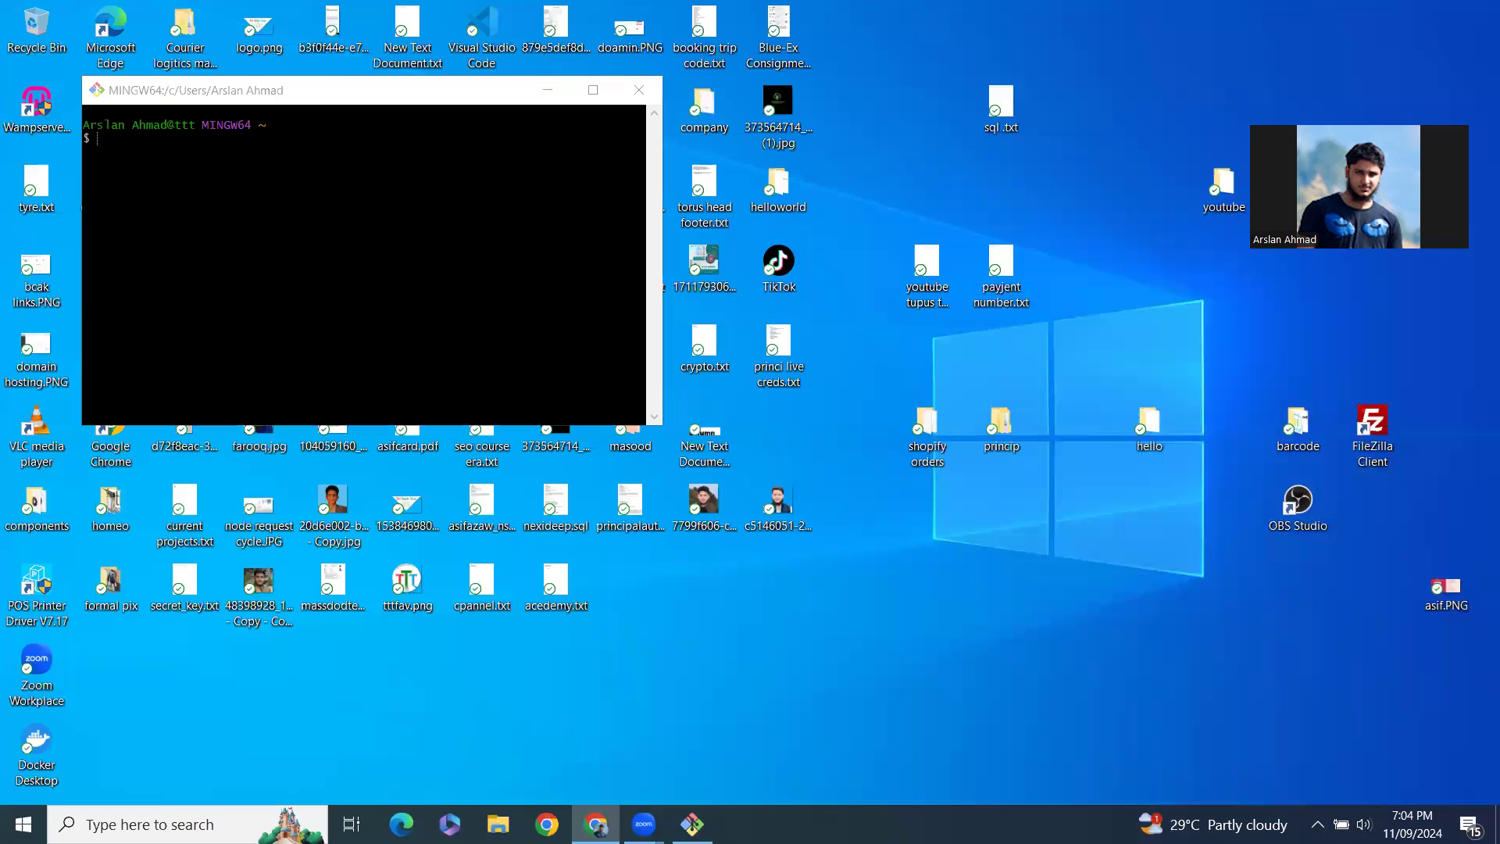
{"action": "mouse_move", "coordinate": [1246, 525]}
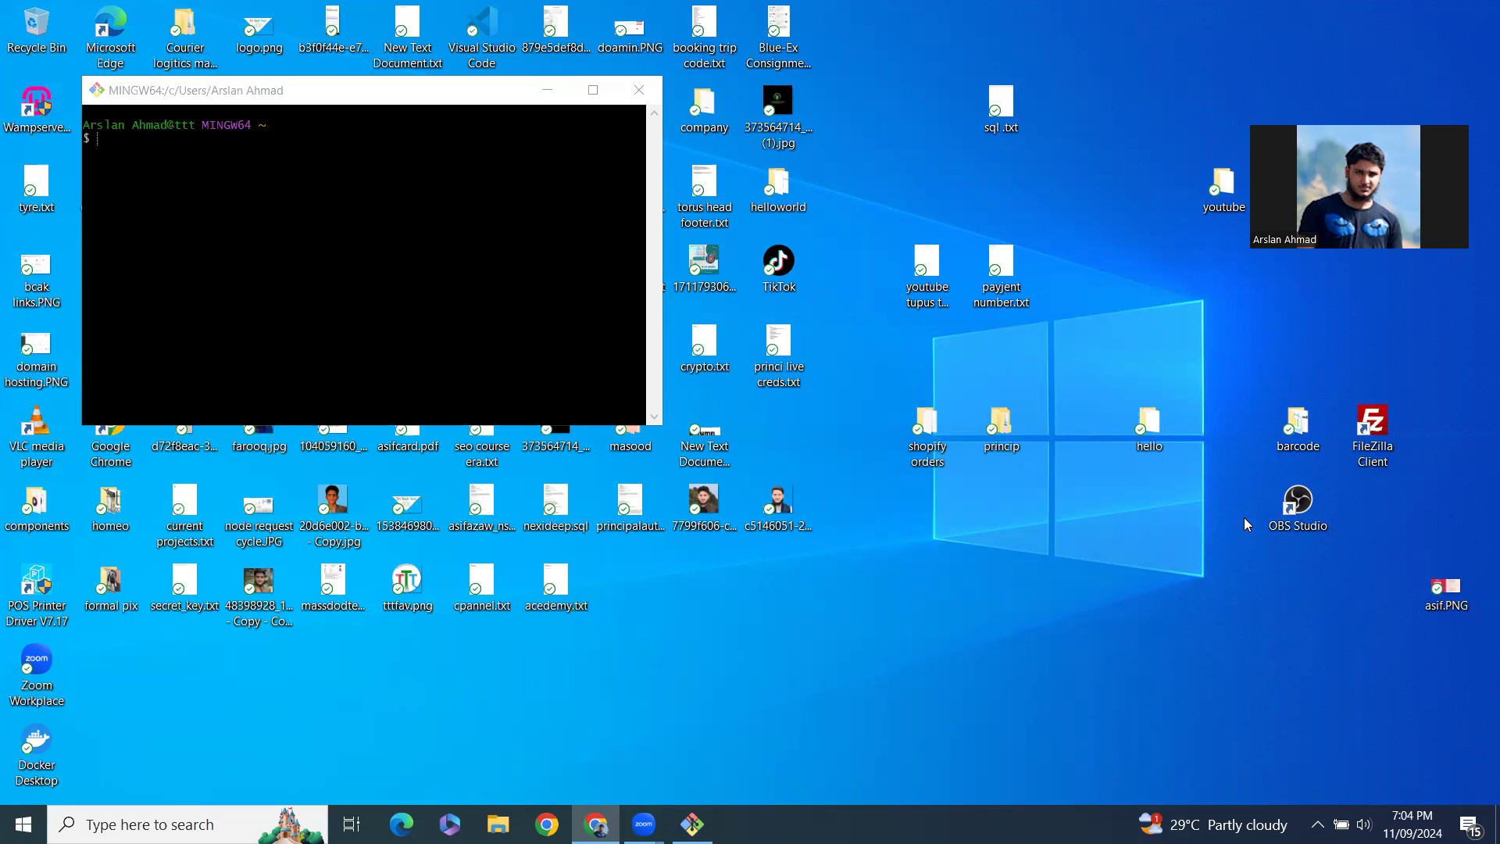
{"action": "mouse_move", "coordinate": [703, 140]}
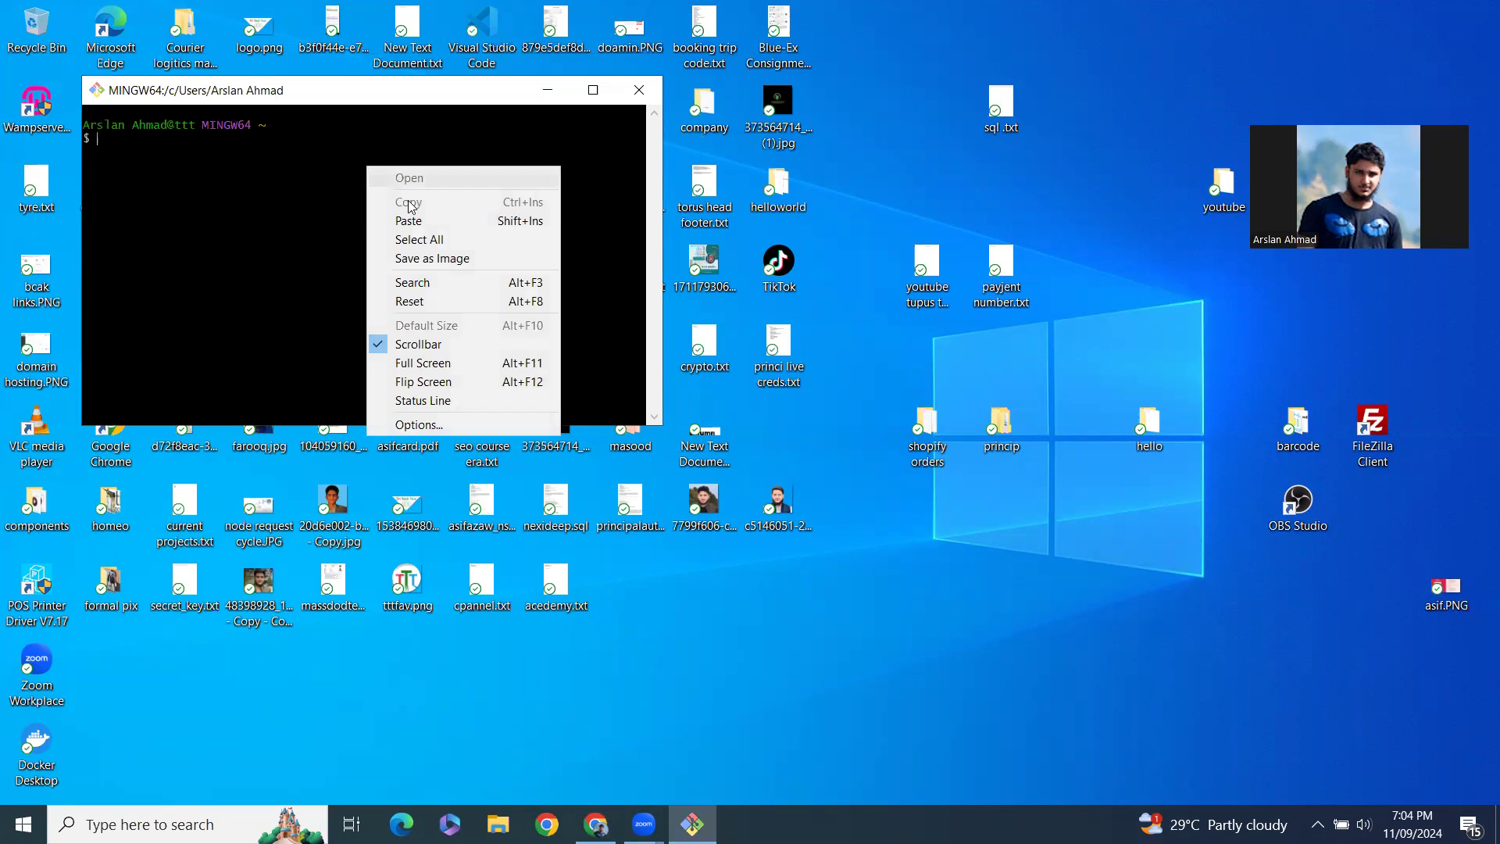
Run 'pip3 install git-filter-repo', installing git-filter-repo 2.45.0
{"action": "left_click", "coordinate": [408, 220]}
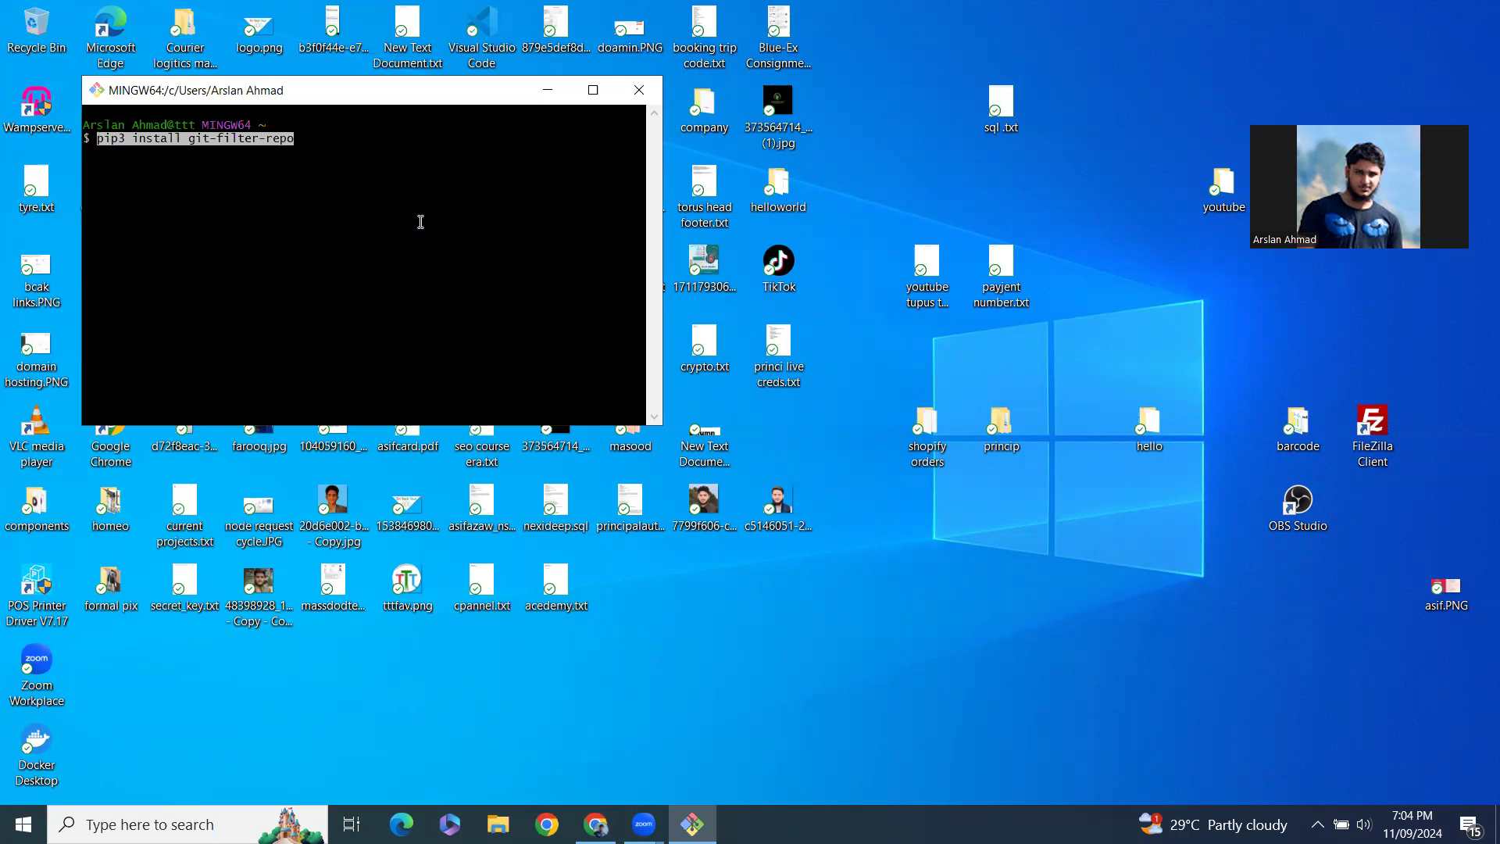
{"action": "mouse_move", "coordinate": [391, 208]}
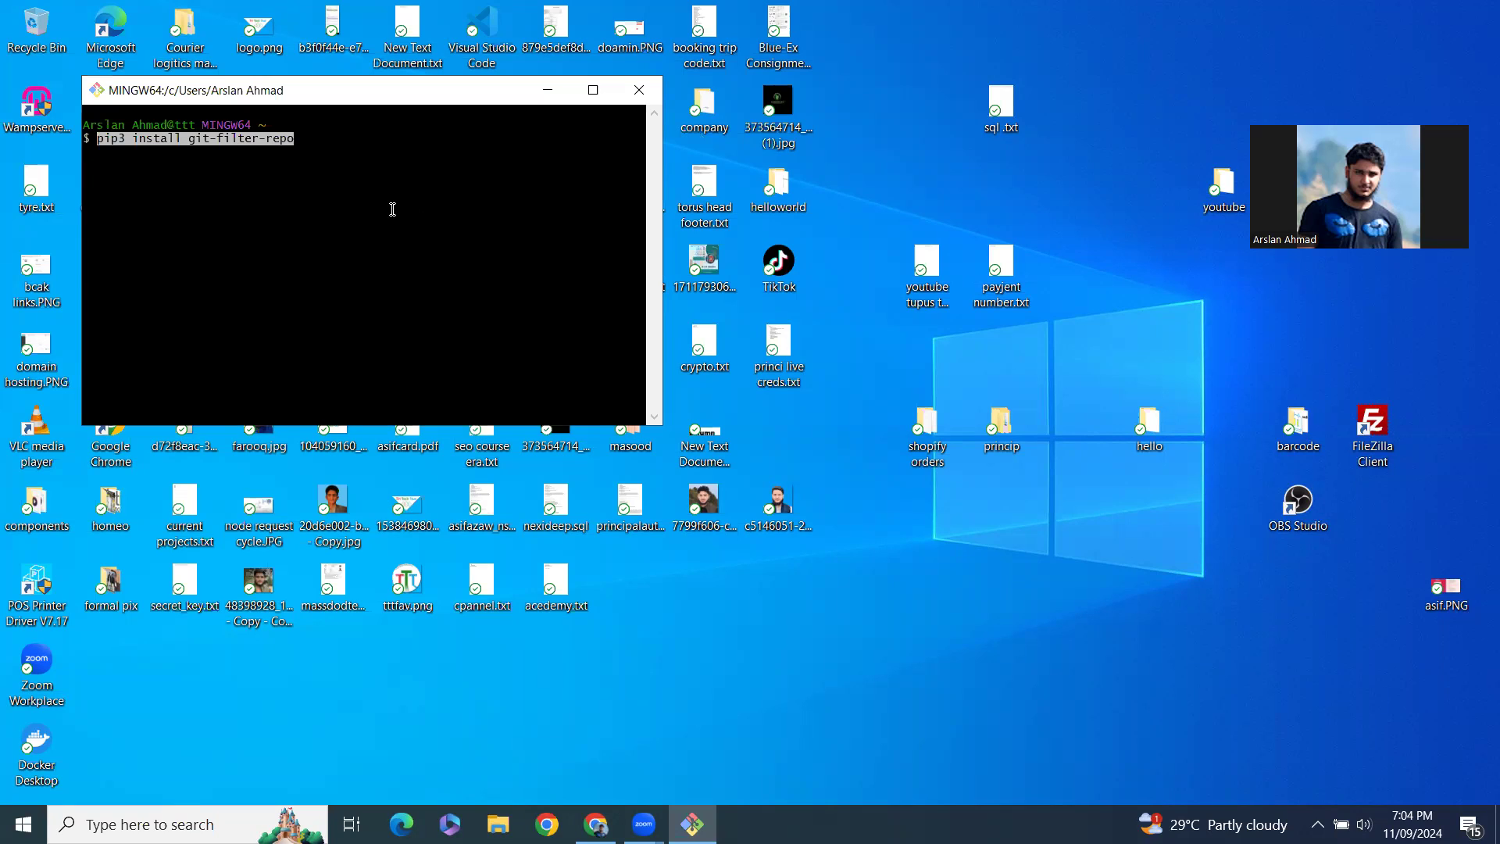
{"action": "mouse_move", "coordinate": [287, 164]}
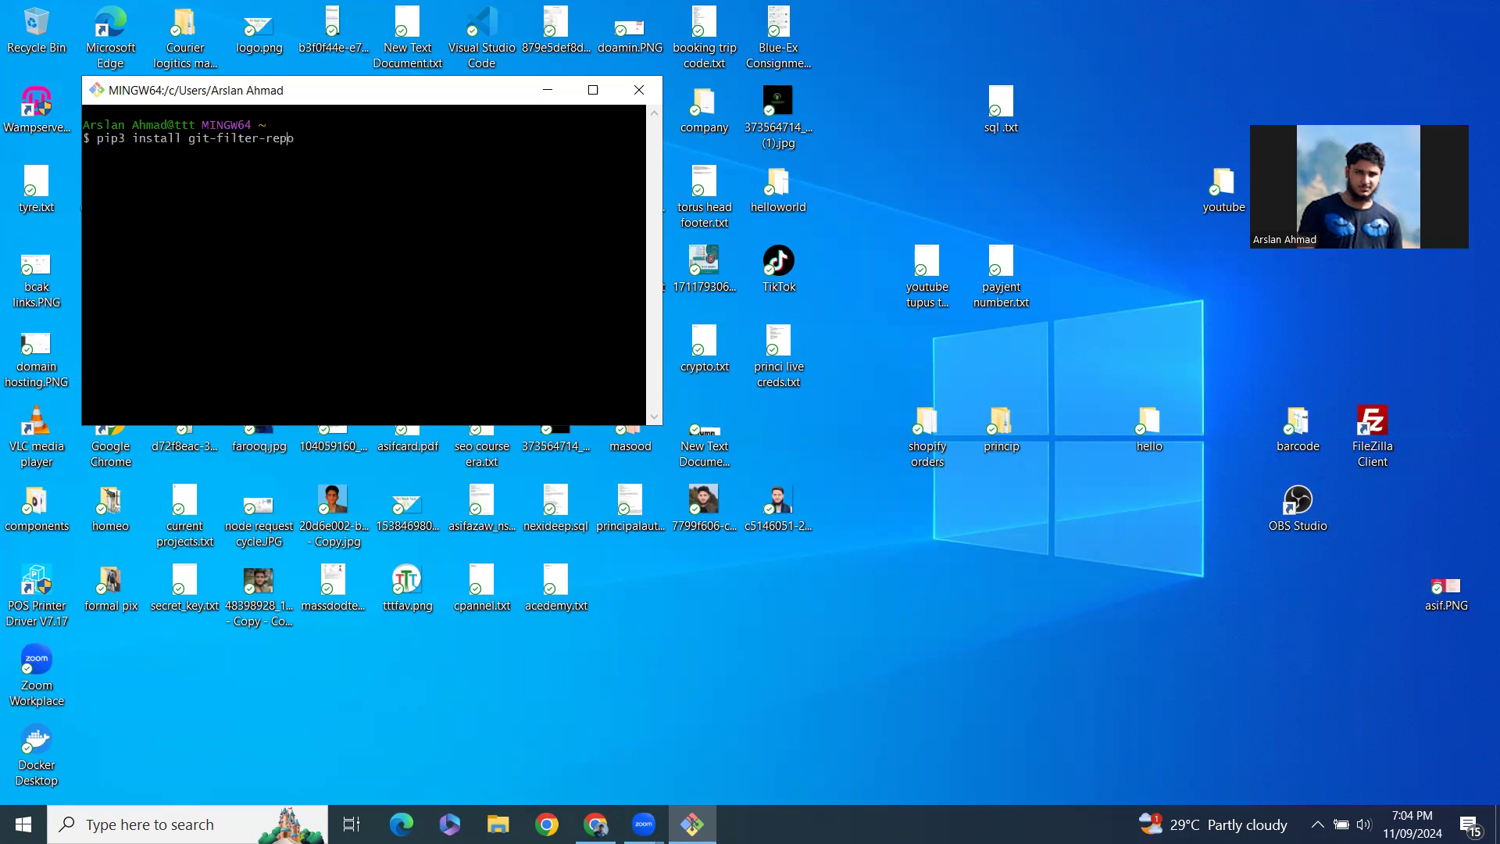
{"action": "type", "text": "o"}
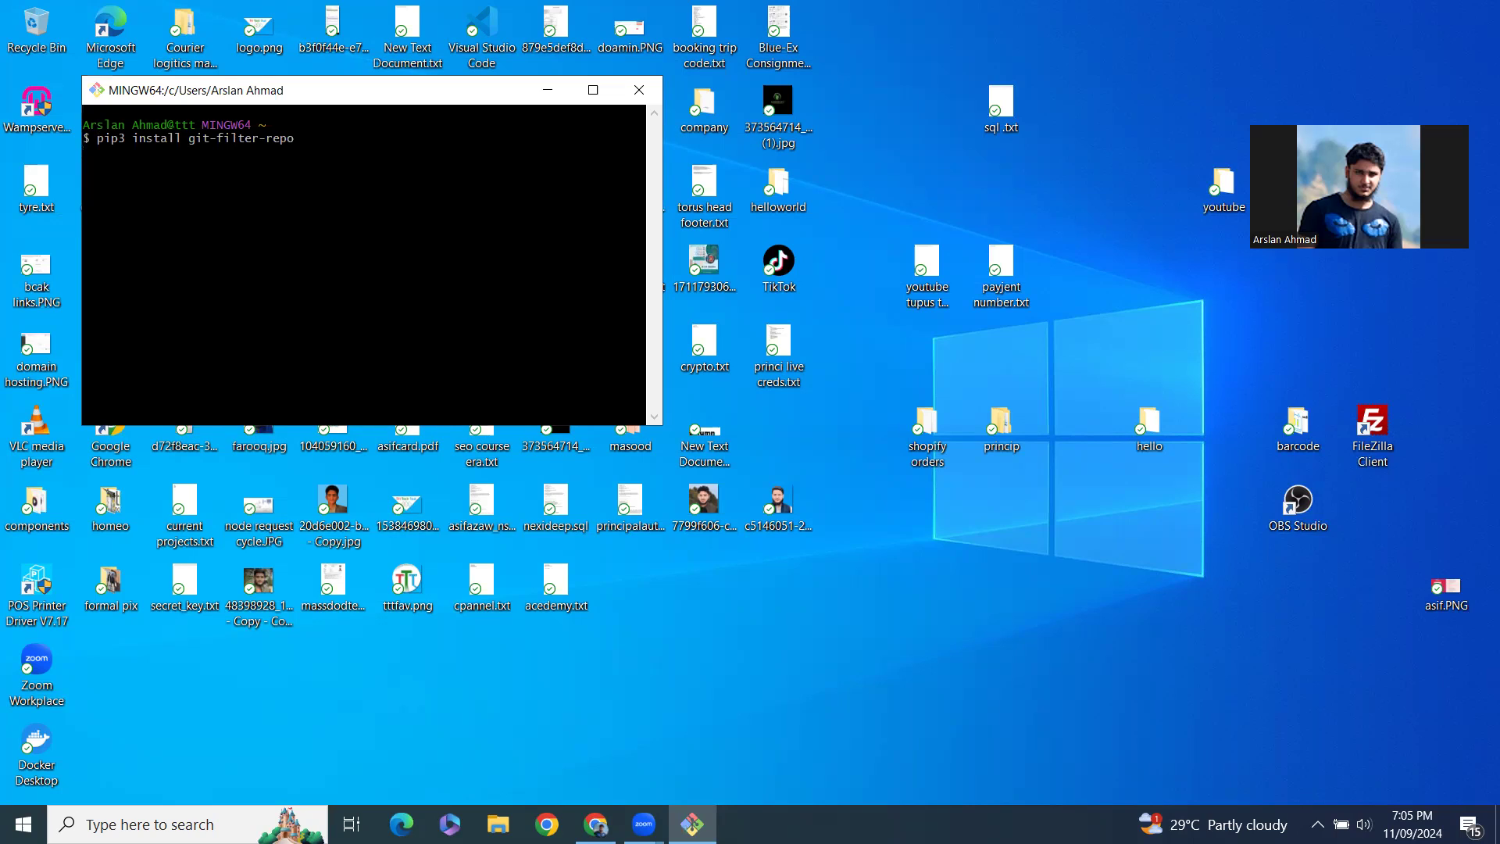
{"action": "key", "text": "Return"}
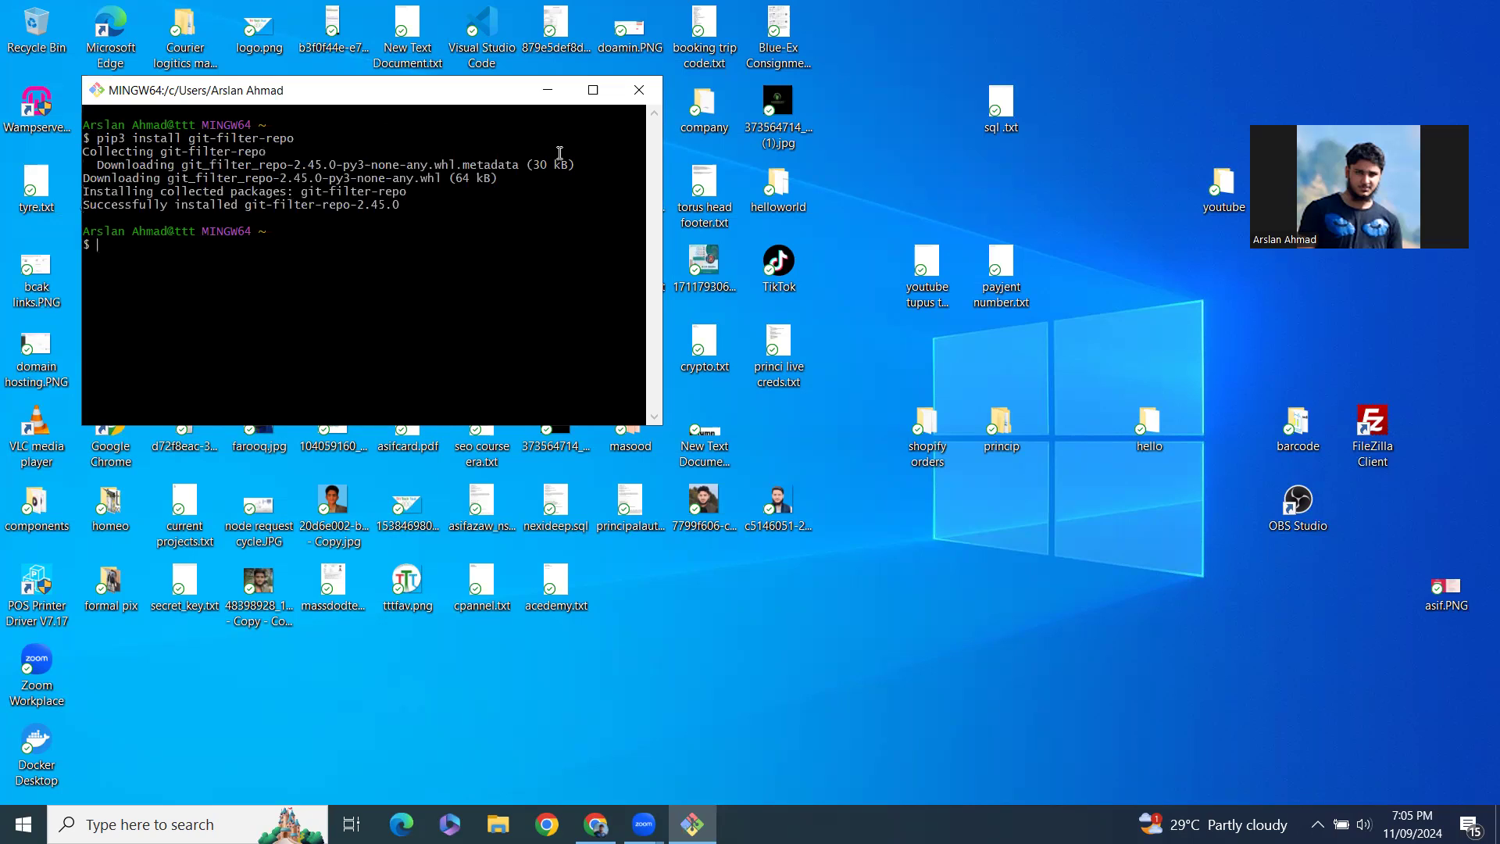
{"action": "mouse_move", "coordinate": [364, 223]}
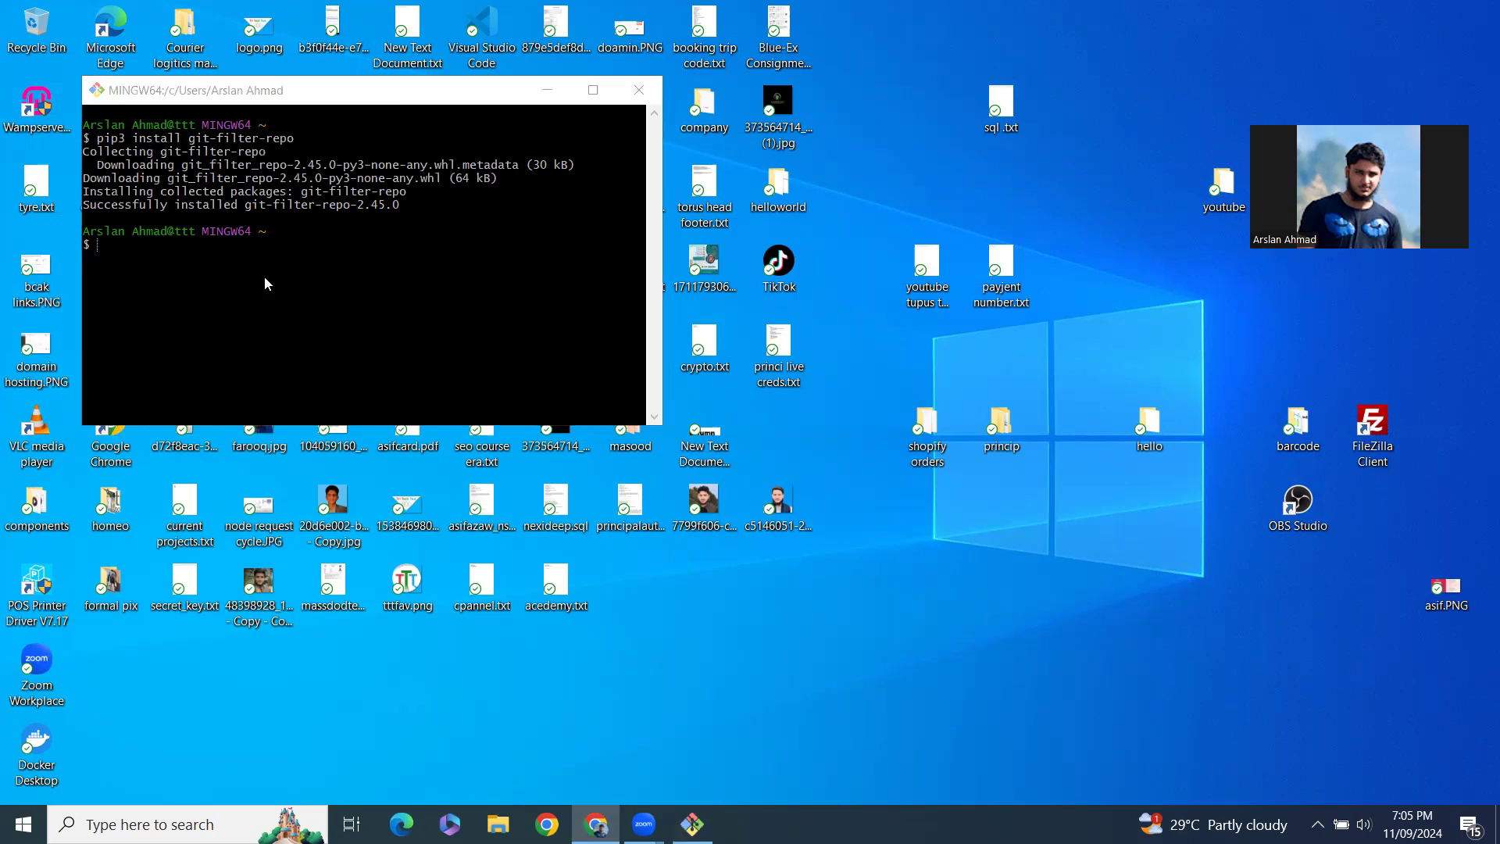
Run 'git filter-repo' and get 'No arguments specified.' confirming it works
{"action": "type", "text": "git filter-repo"}
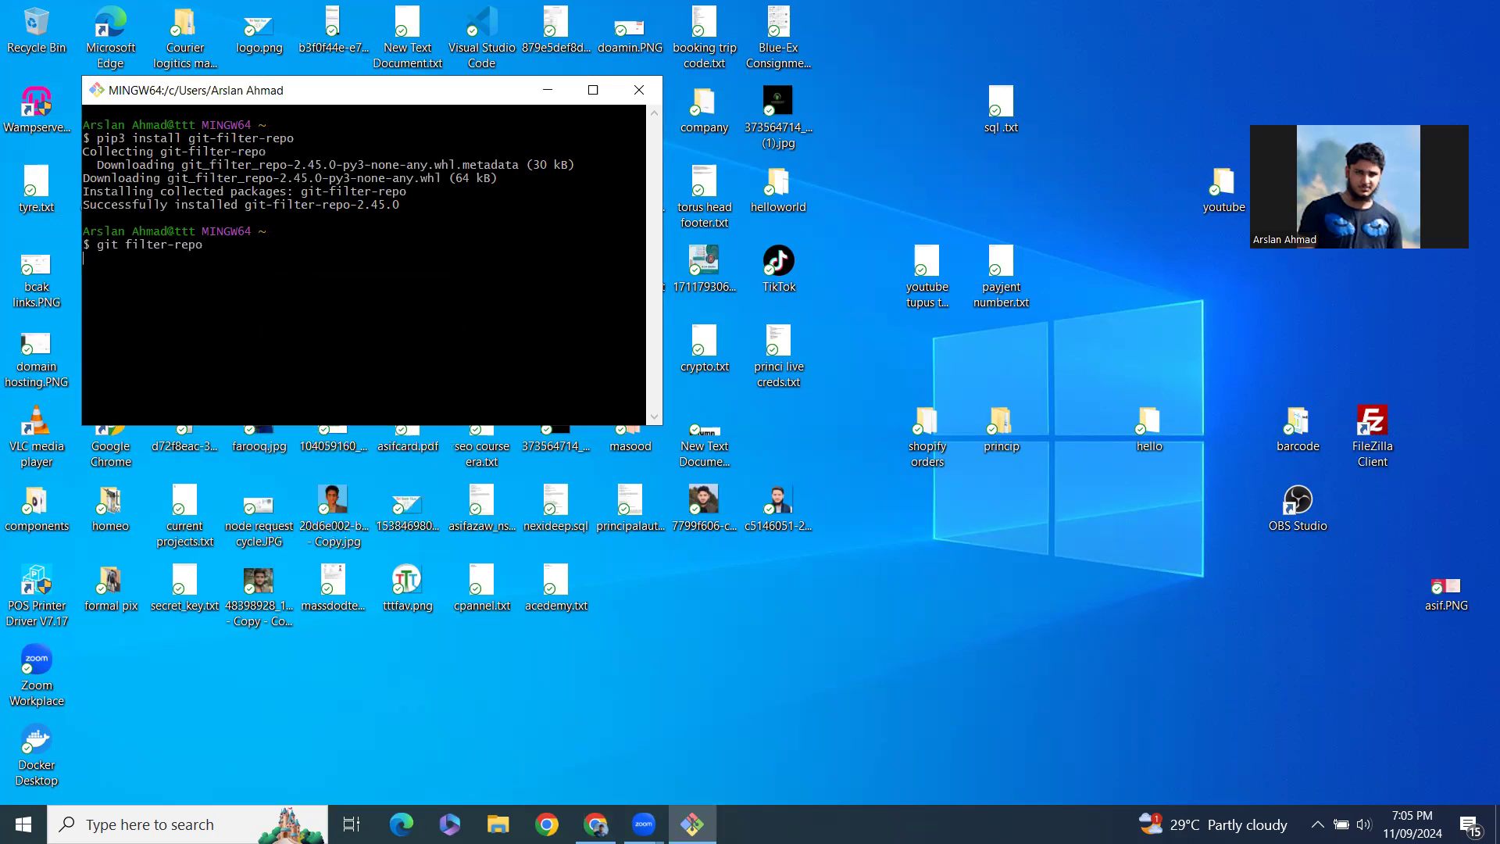
{"action": "key", "text": "Return"}
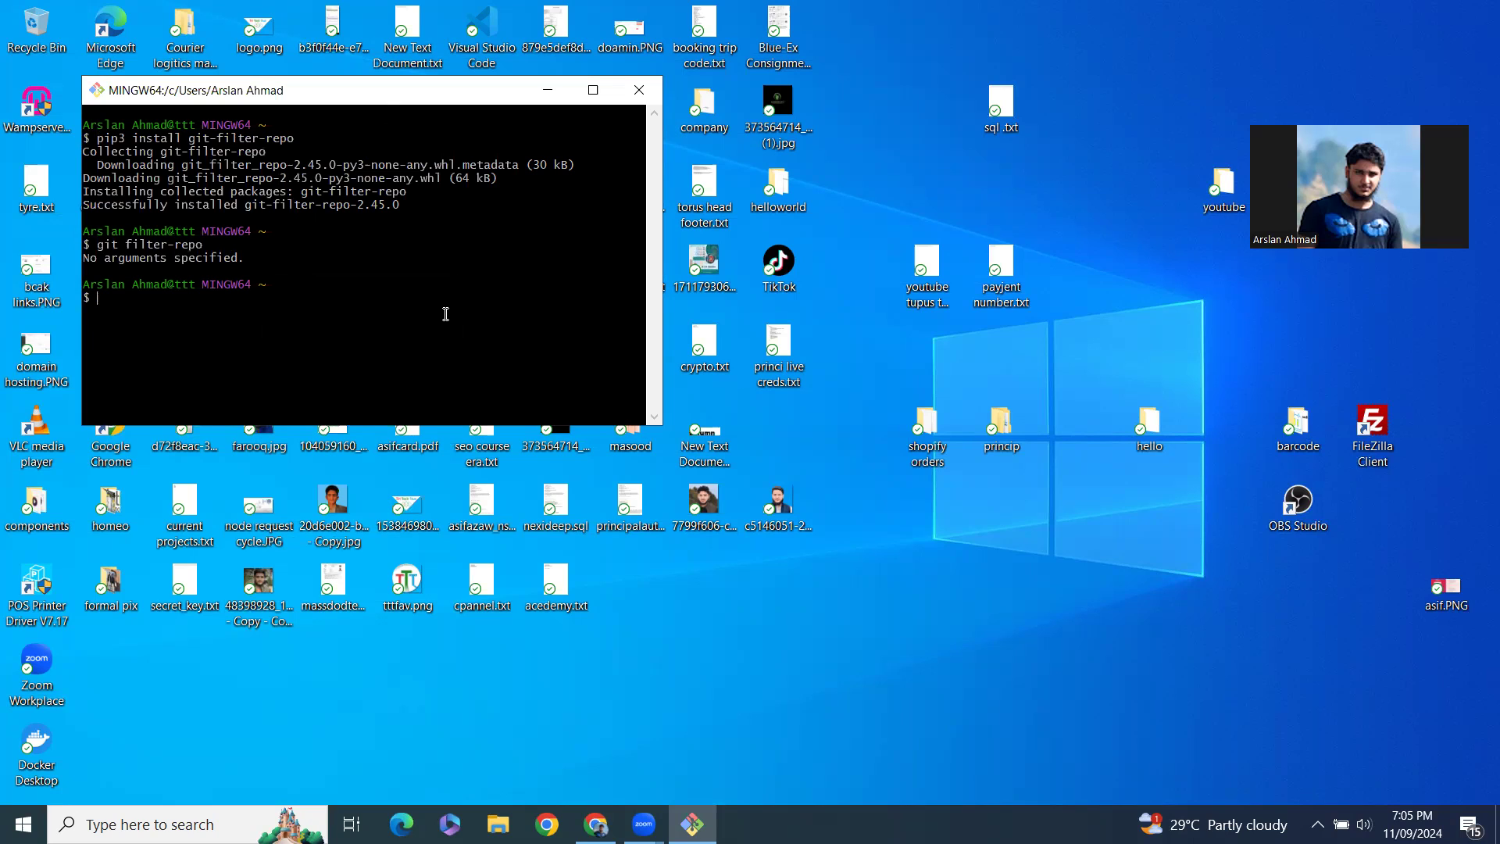
{"action": "mouse_move", "coordinate": [1204, 653]}
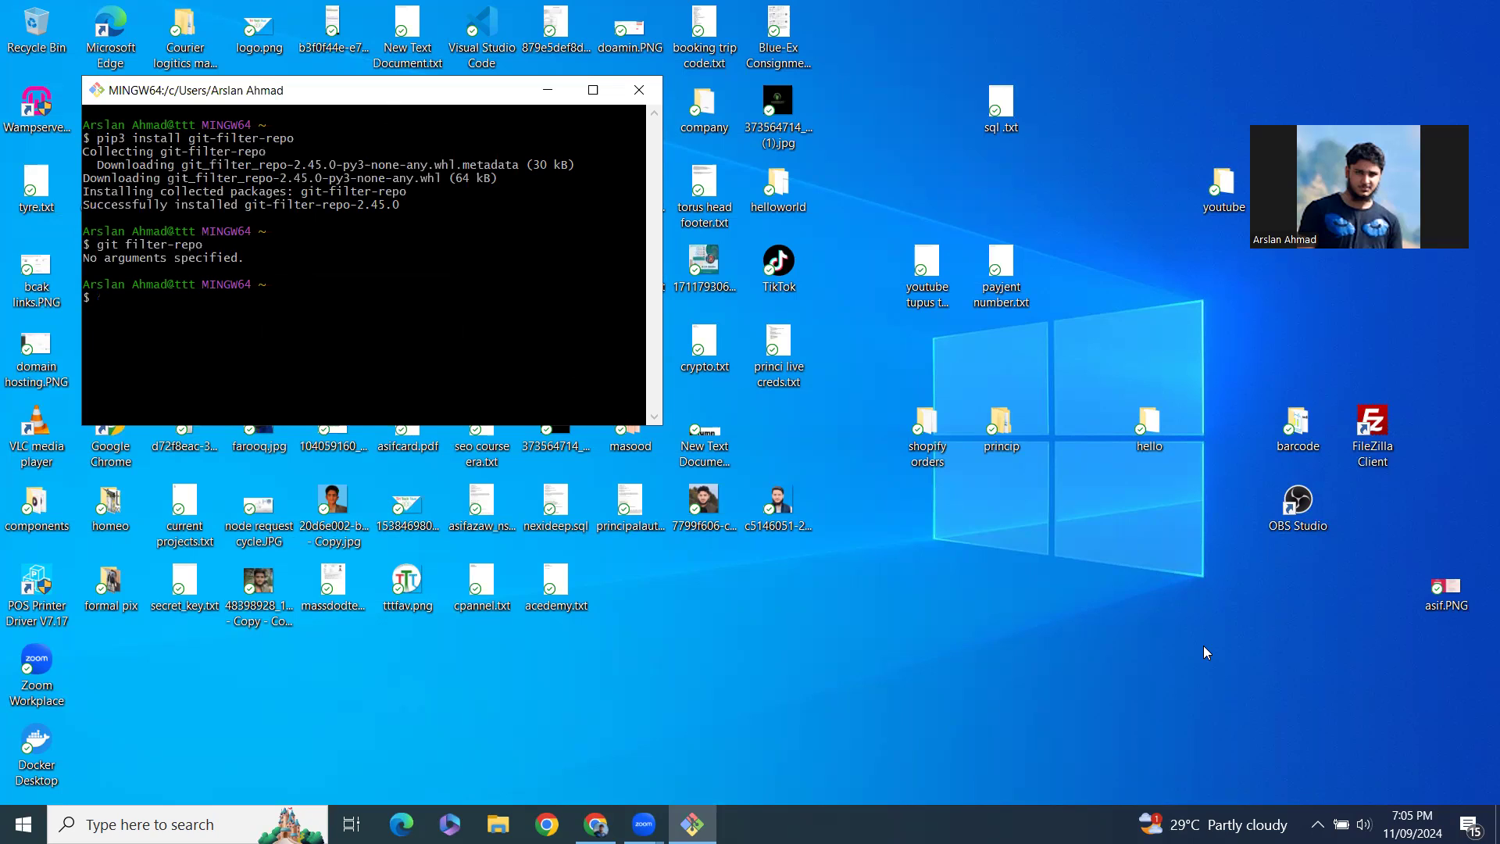